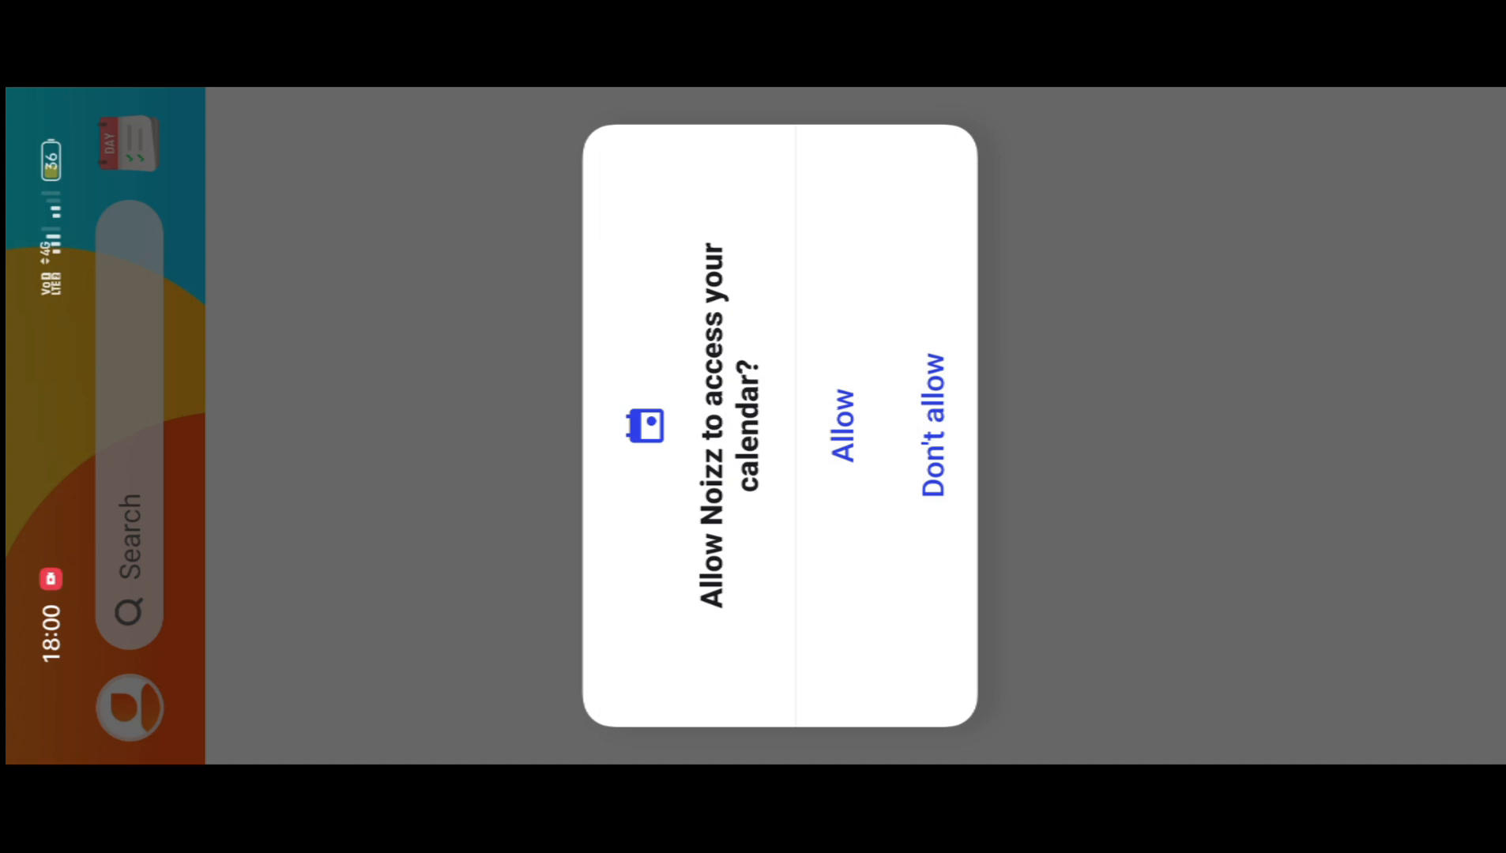
Allow Noizz calendar access to reach the Arm Tattoo effect page.
{"action": "left_click", "coordinate": [847, 426]}
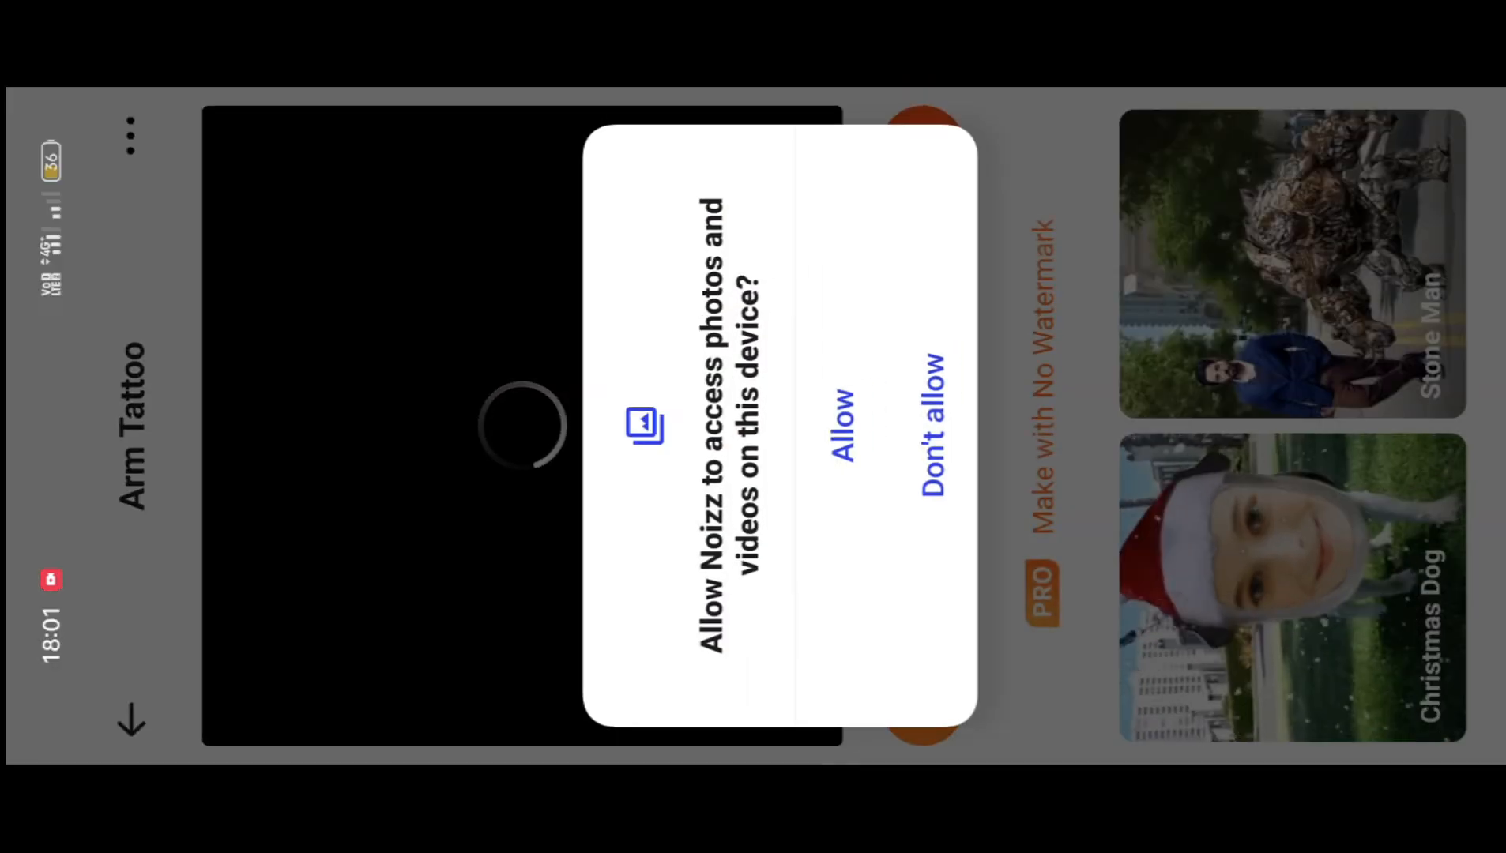
Allow photos and videos access to reach the 20-character text entry screen.
{"action": "left_click", "coordinate": [844, 423]}
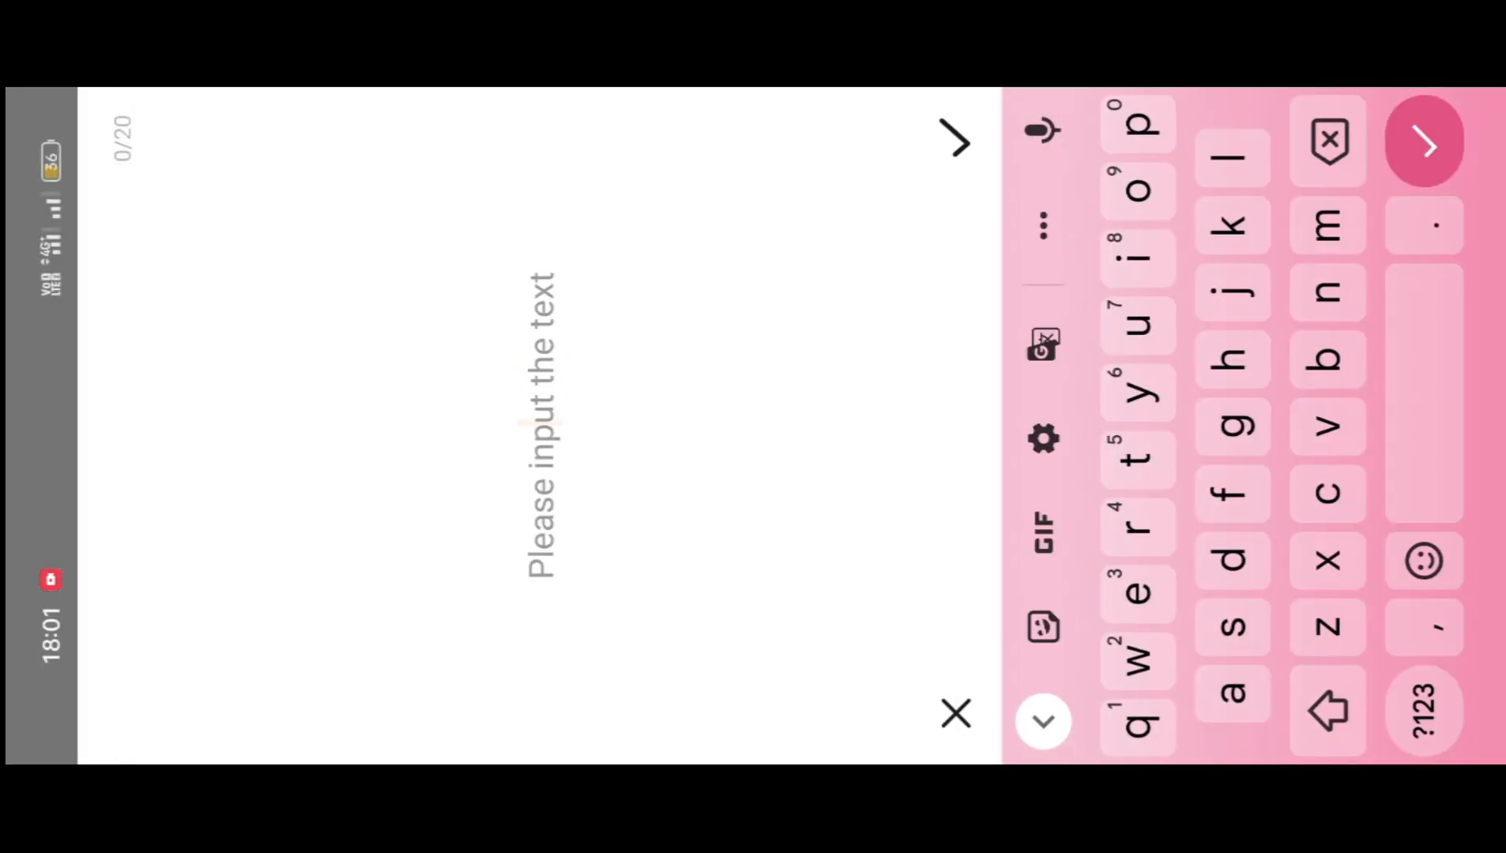
Type 'rj' into the tattoo text field, showing 2 of 20 characters.
{"action": "type", "text": "R"}
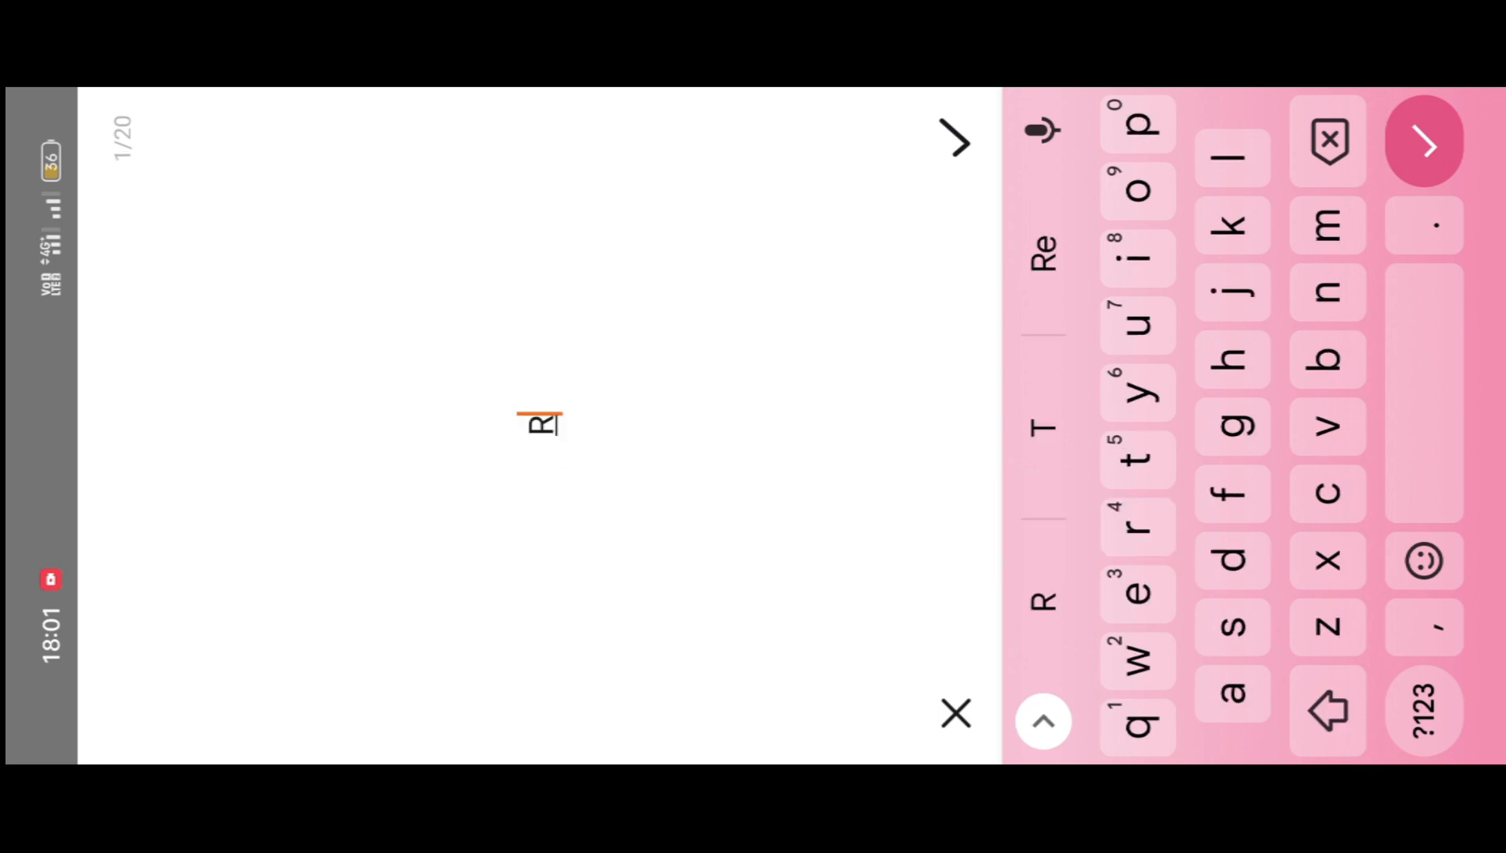
{"action": "type", "text": "j"}
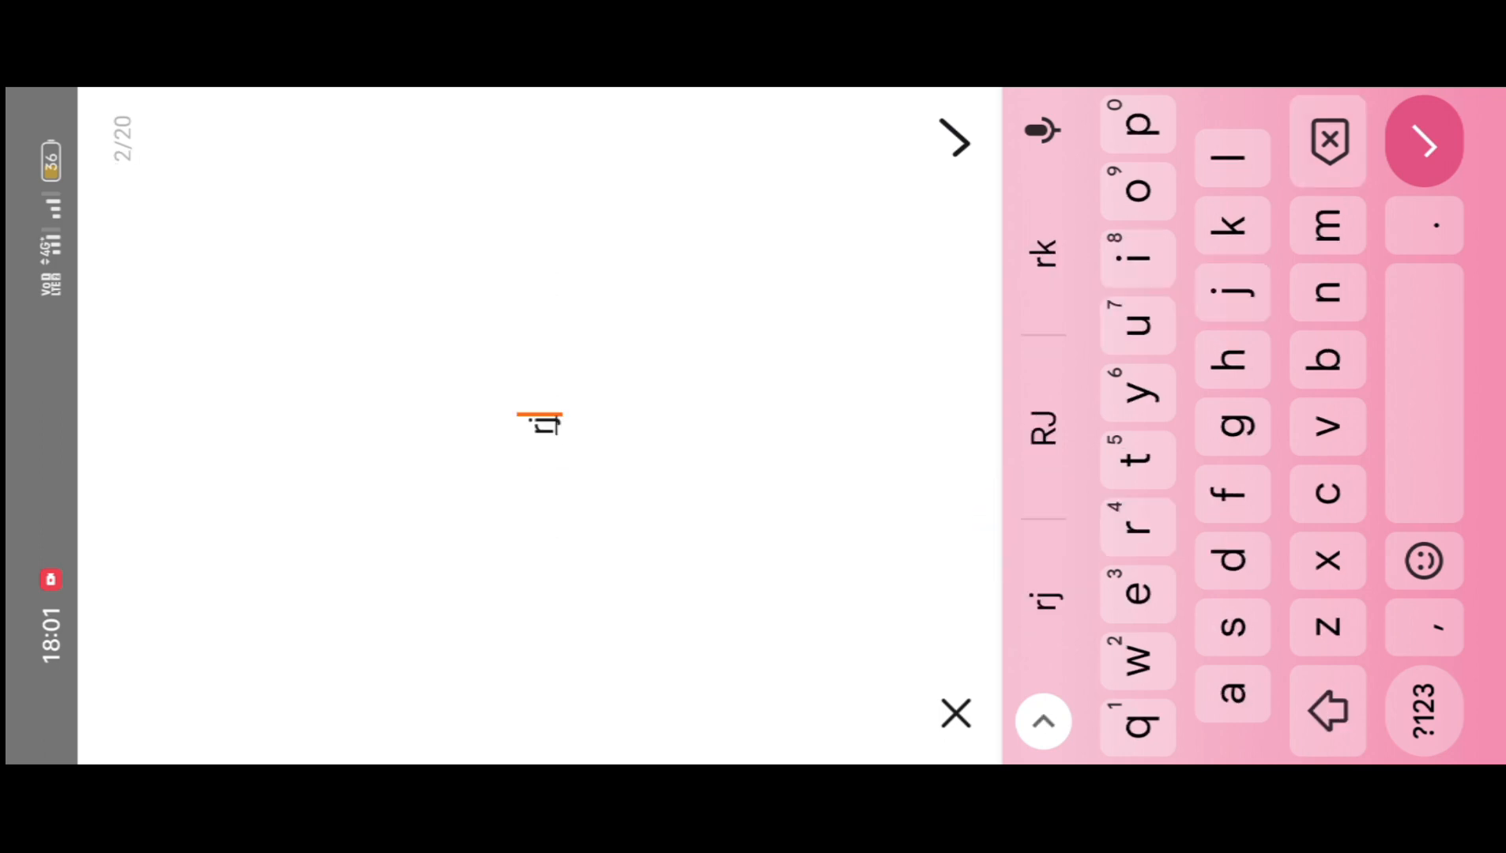